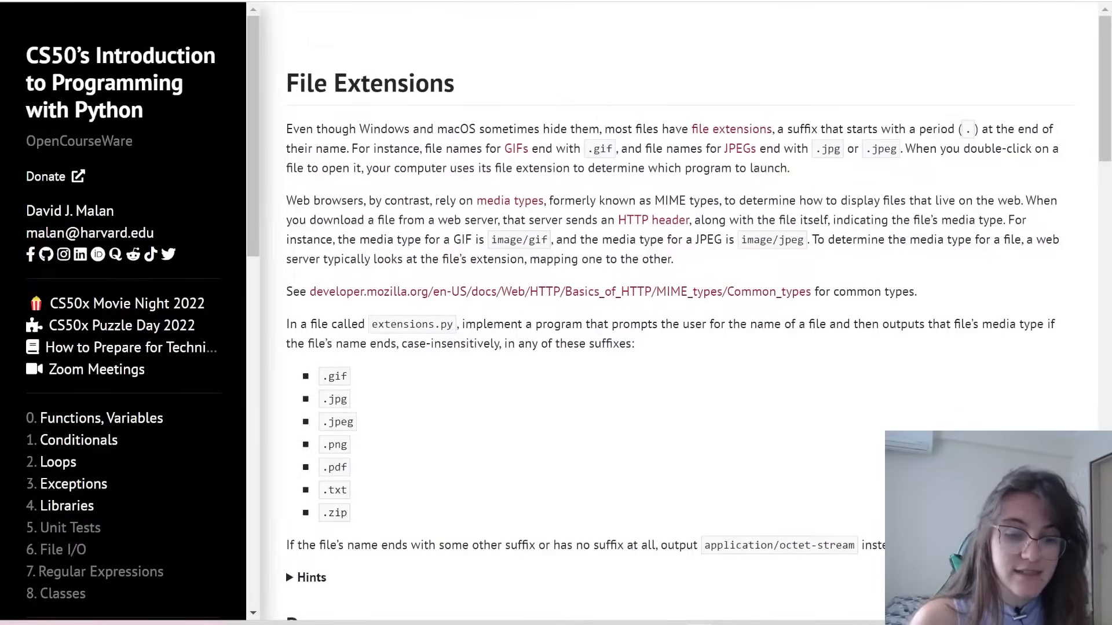
Scroll the File Extensions problem page past the suffix list and Hints down to the Demo sample runs
scroll(down, 3)
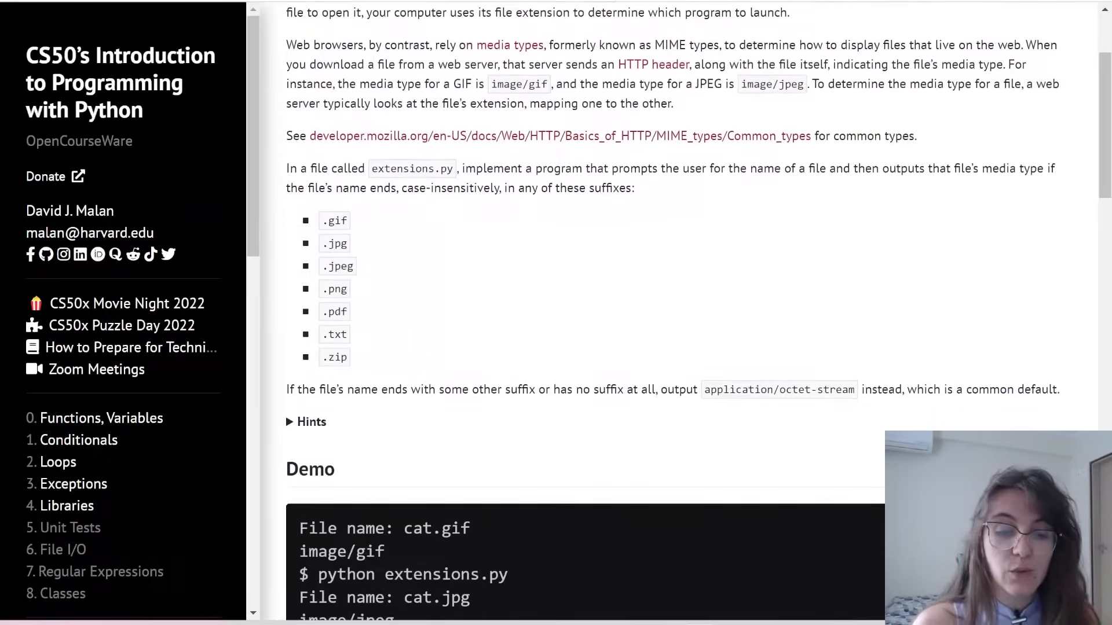
scroll(down, 3)
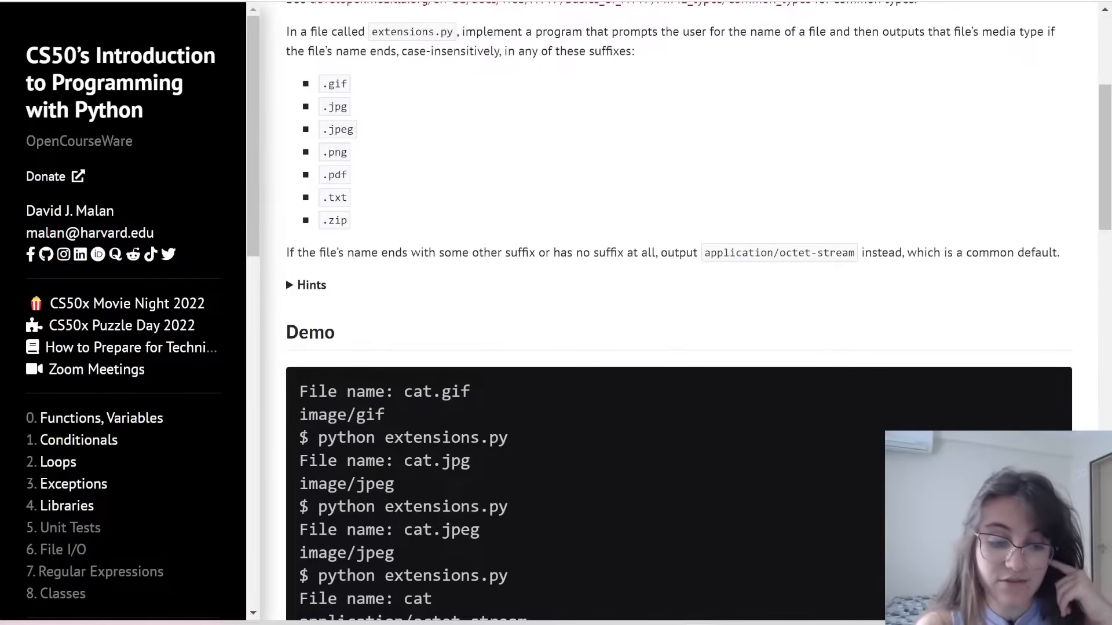
scroll(down, 3)
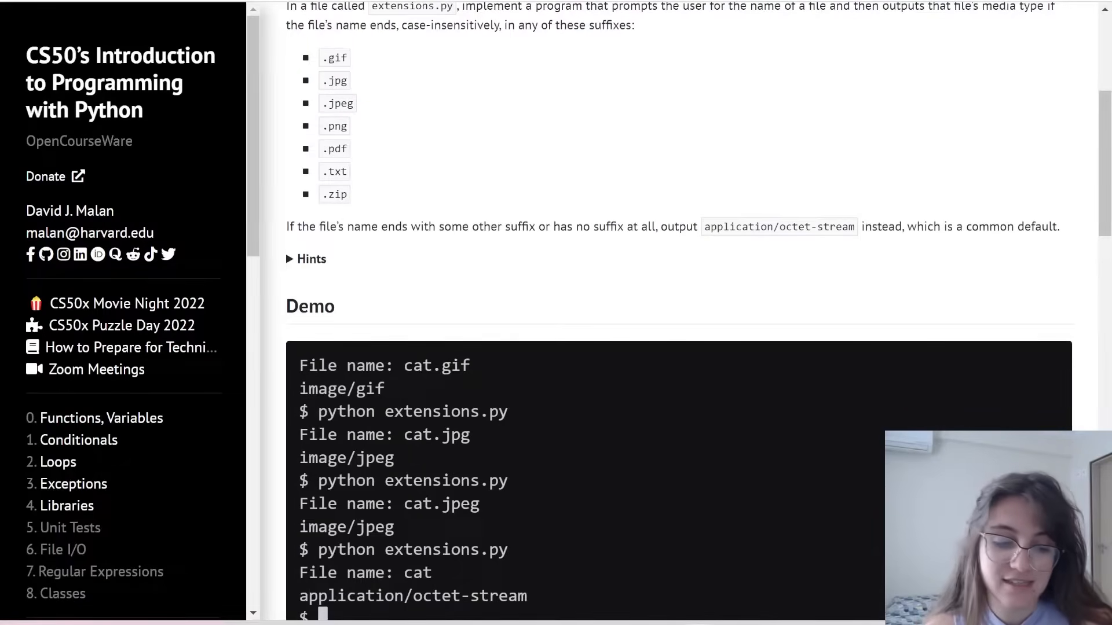
scroll(down, 3)
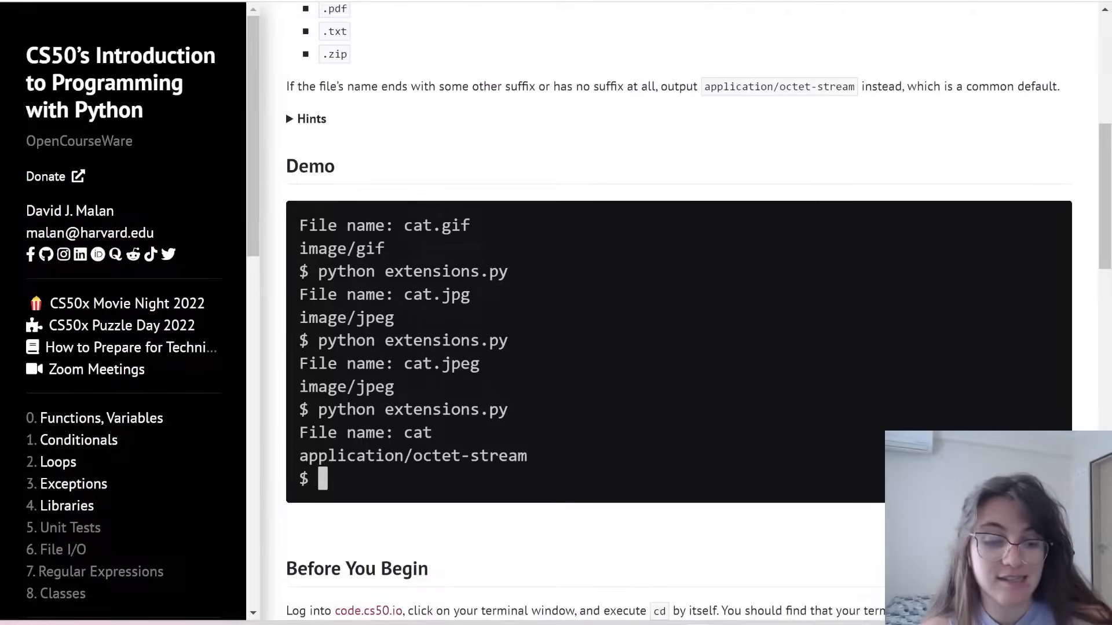
scroll(down, 3)
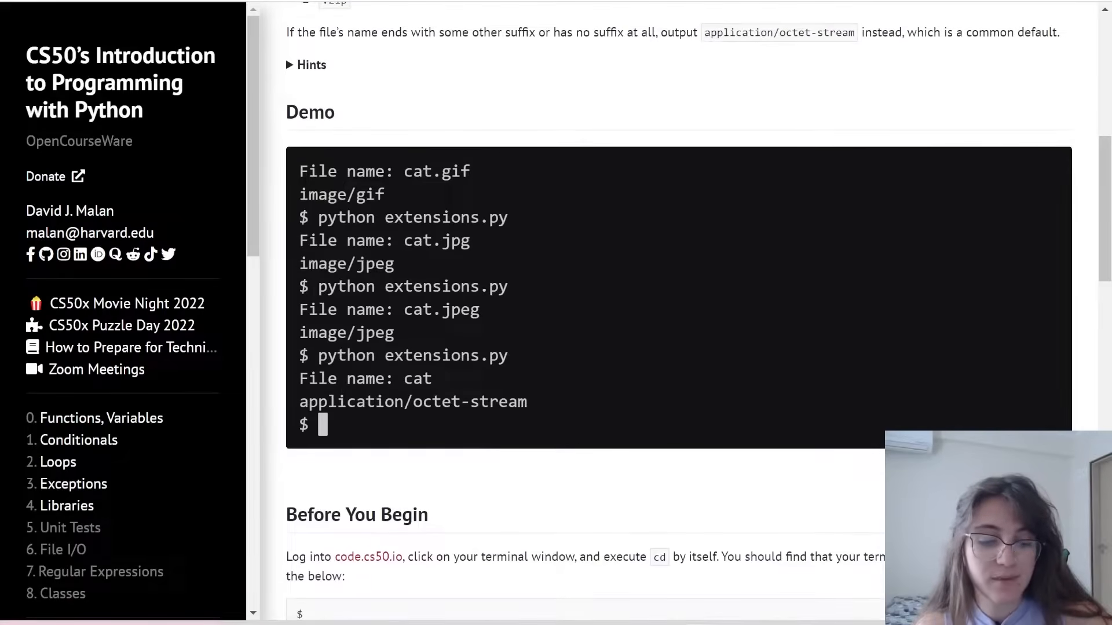
scroll(down, 3)
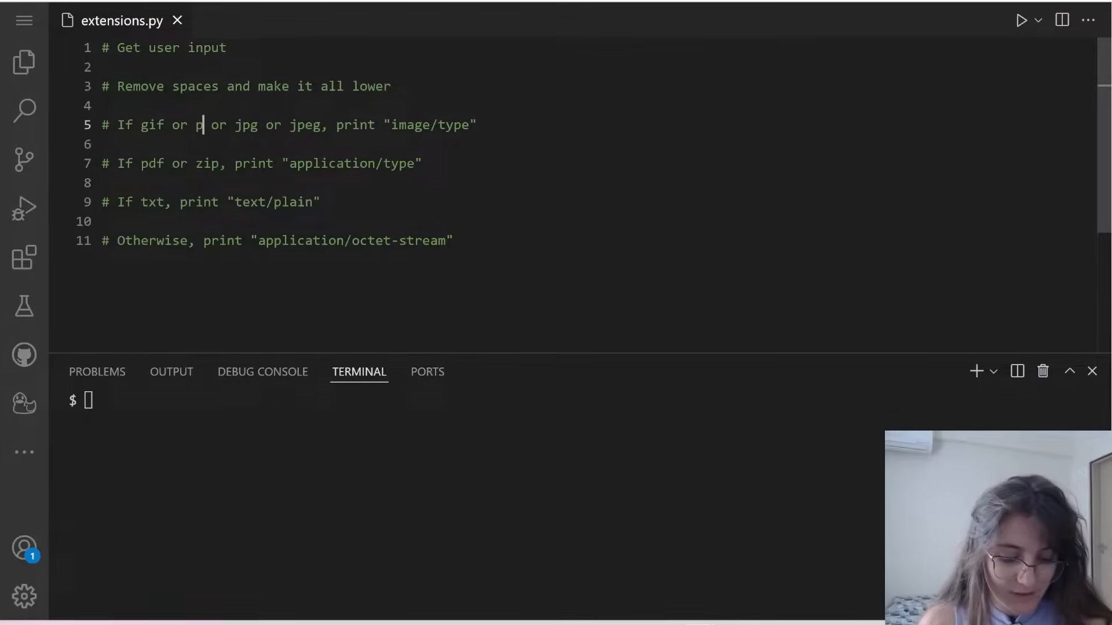
Finish 'png' in the image-type comment (gif, png, jpg, jpeg) and place the caret on line 2
text(ng)
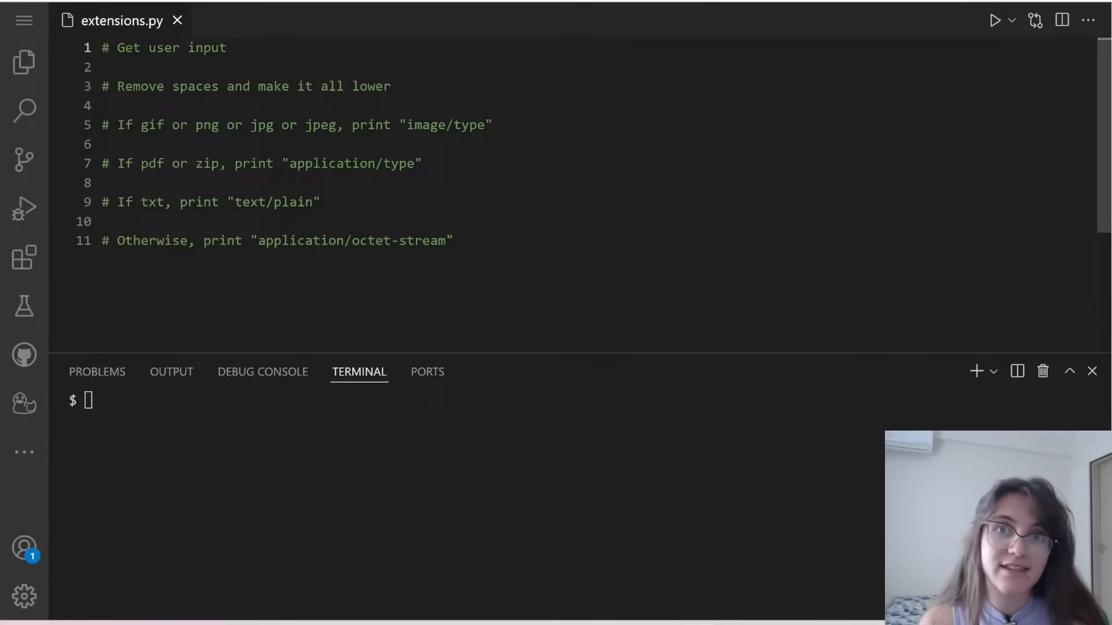
click(227, 48)
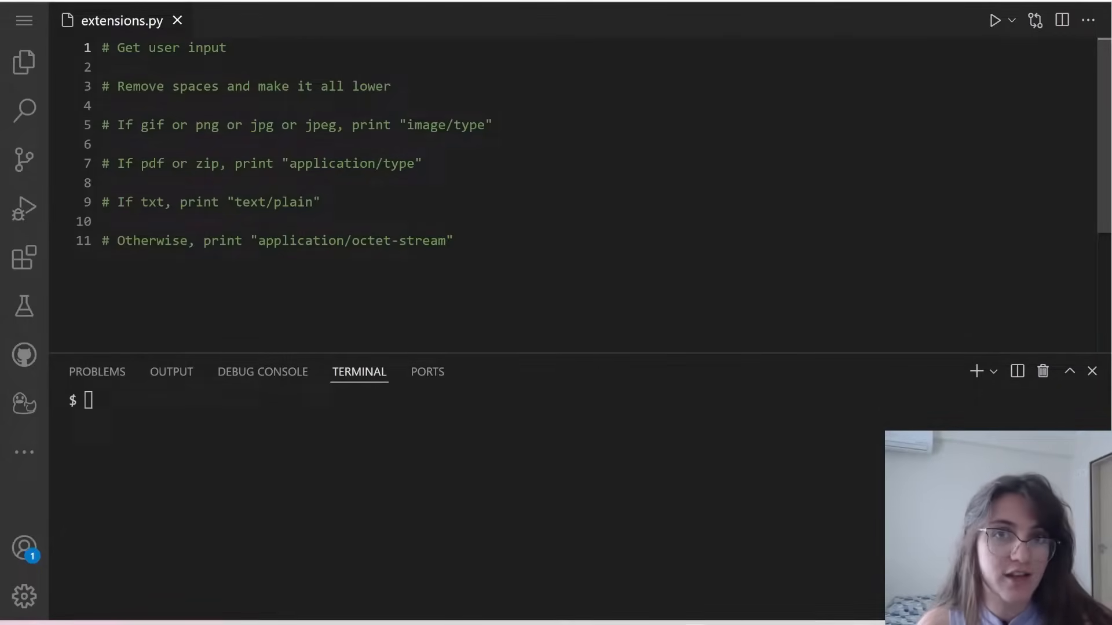
click(227, 47)
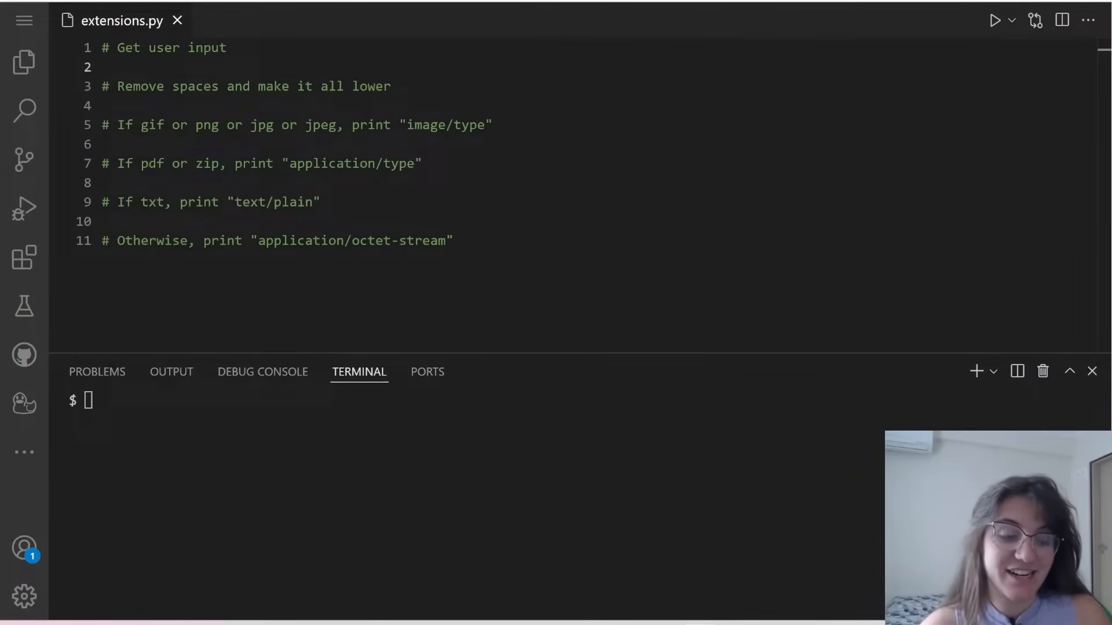
Write filename = input("File name ") on line 2 of extensions.py, checking the course Demo meanwhile
text(f)
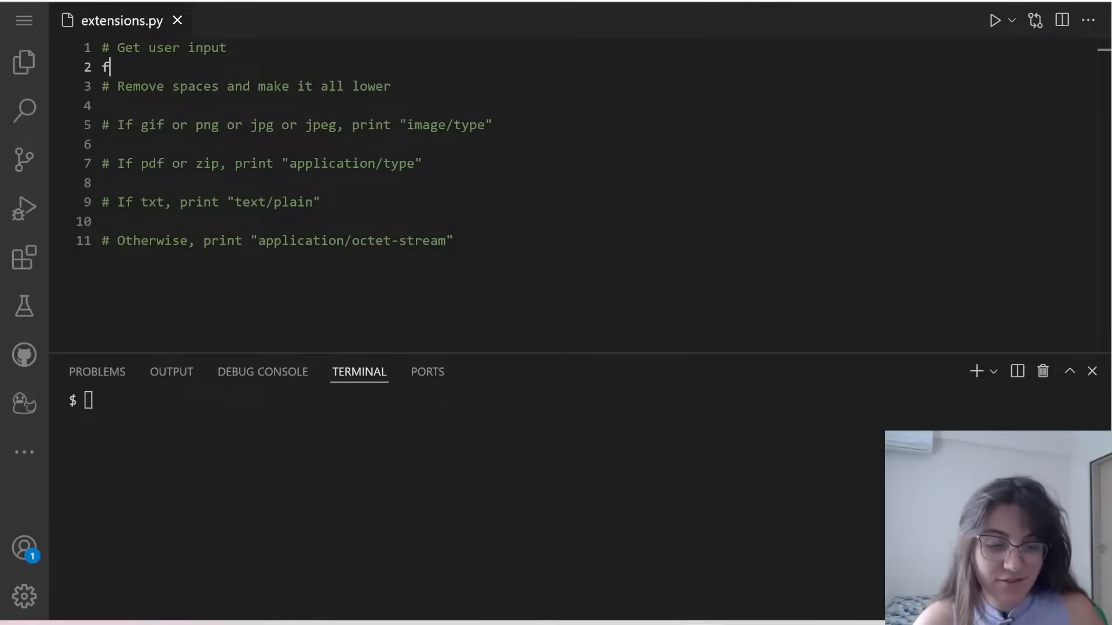
text(ilenam)
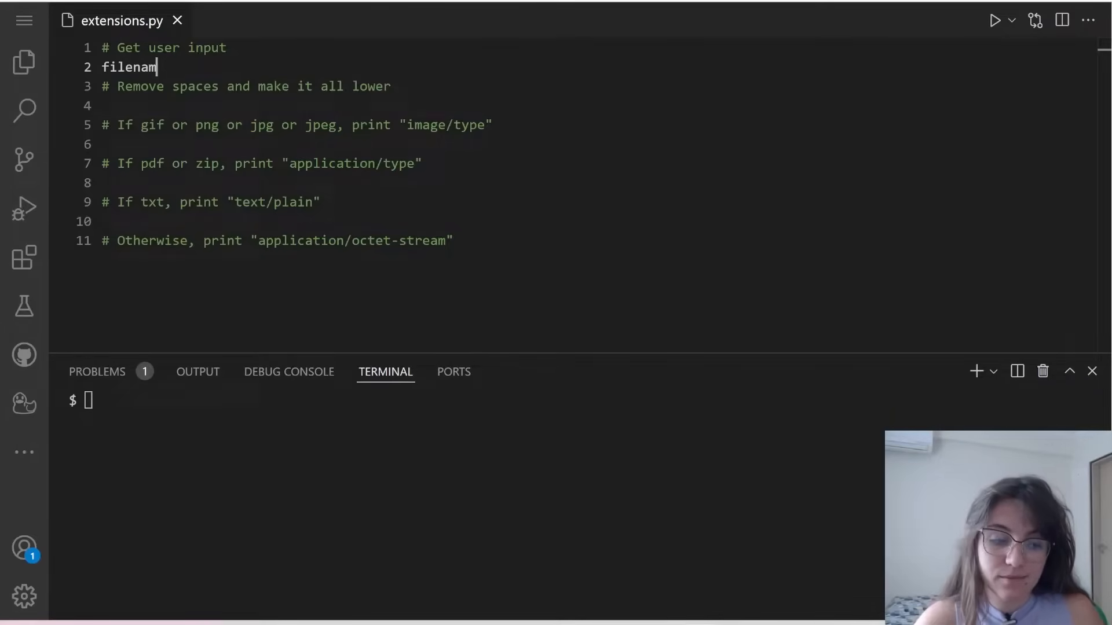
text(e =)
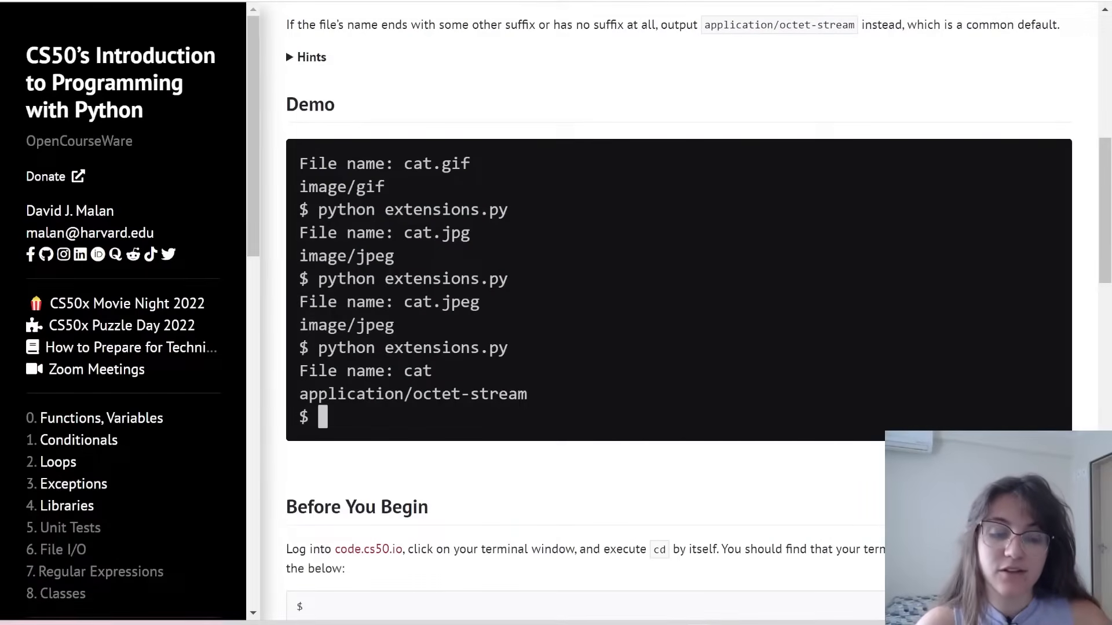
scroll(down, 3)
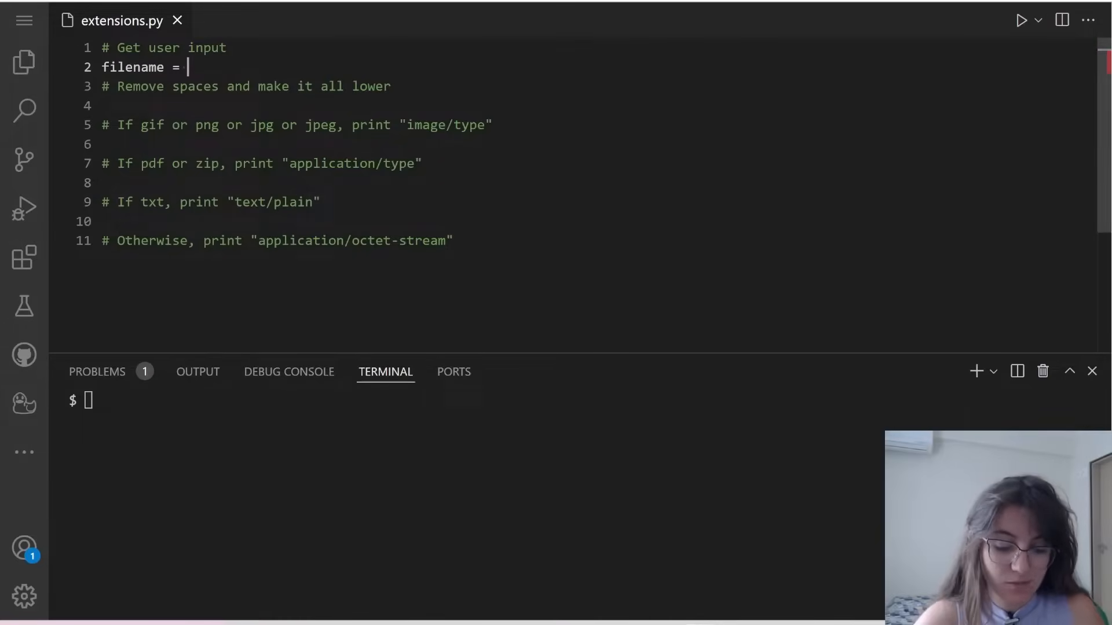
text(input(")
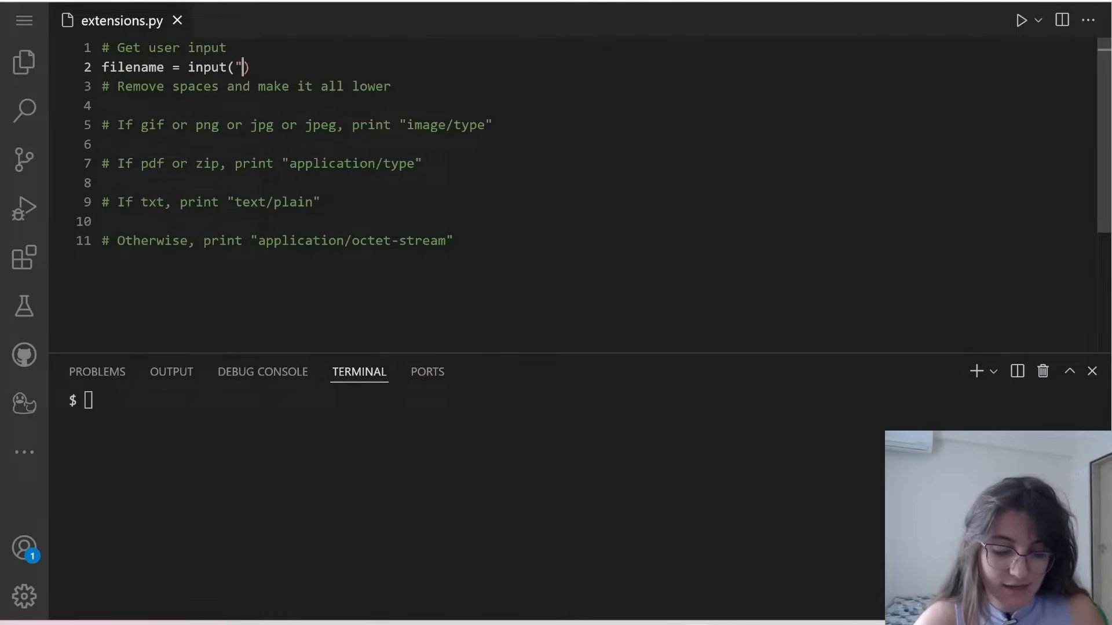
text(File name)
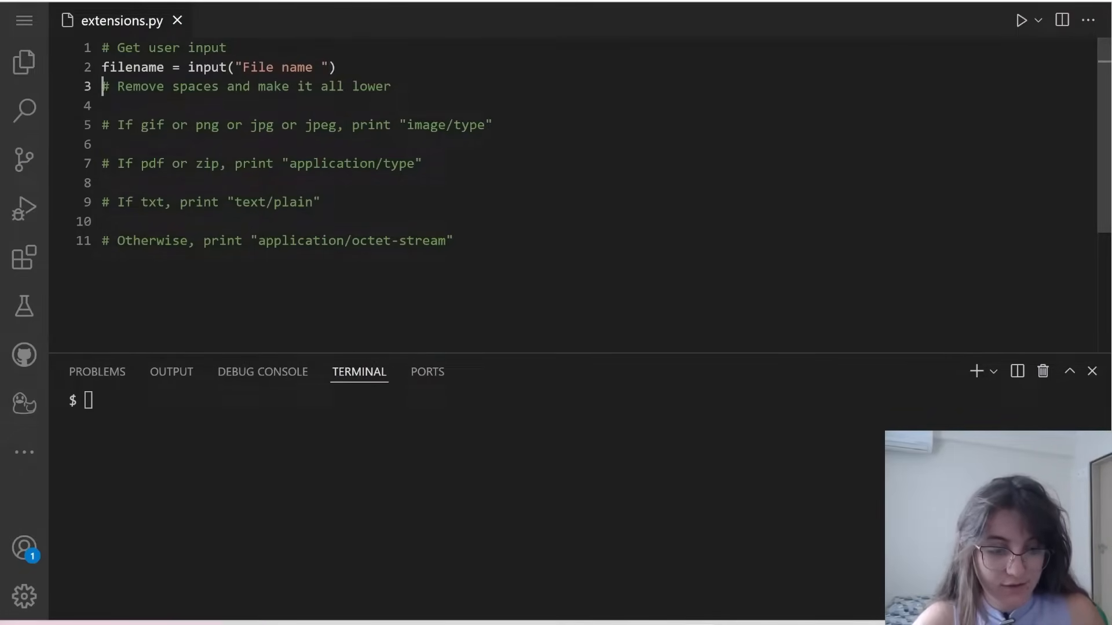
text(cd)
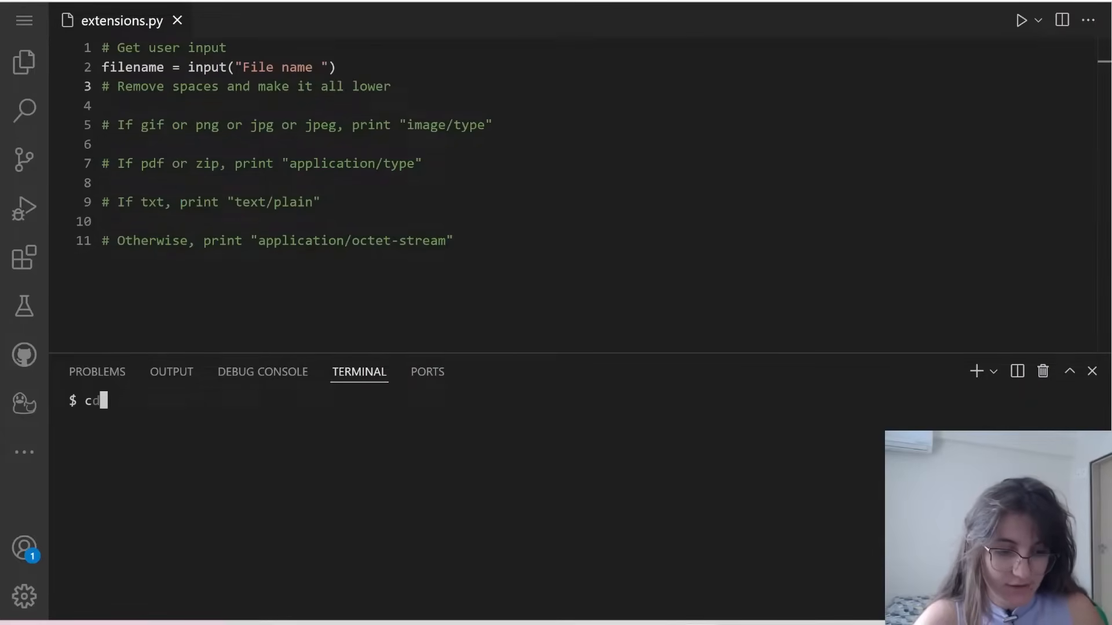
Run python extensions.py in the terminal, adjust the prompt to 'File name: ' and answer it with a cat file name
text(extensions)
text(python e)
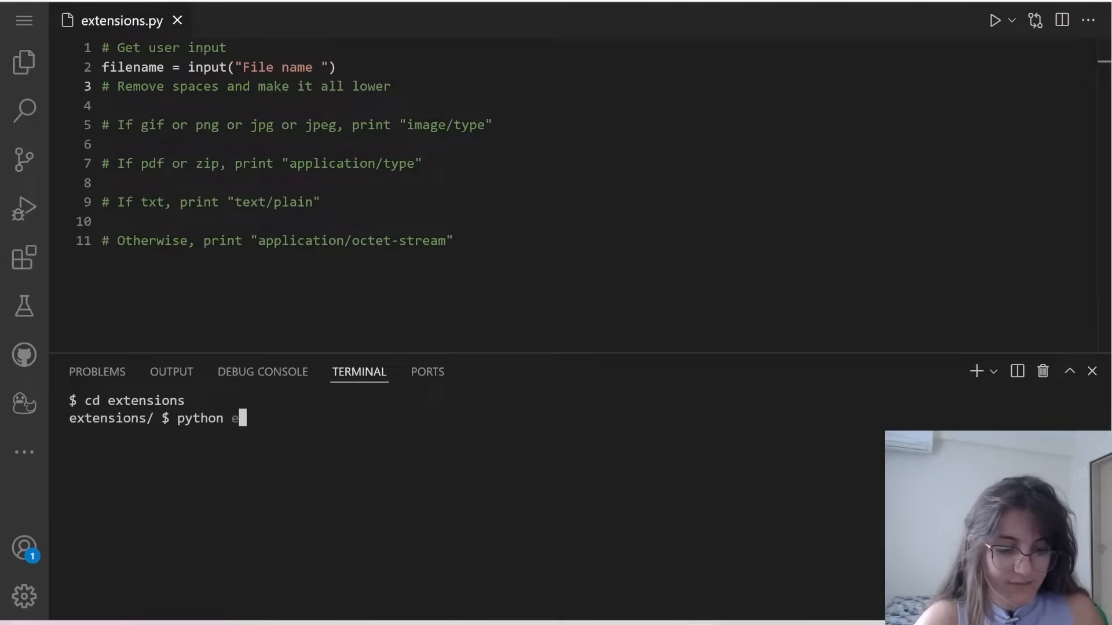
text(xtensions.py)
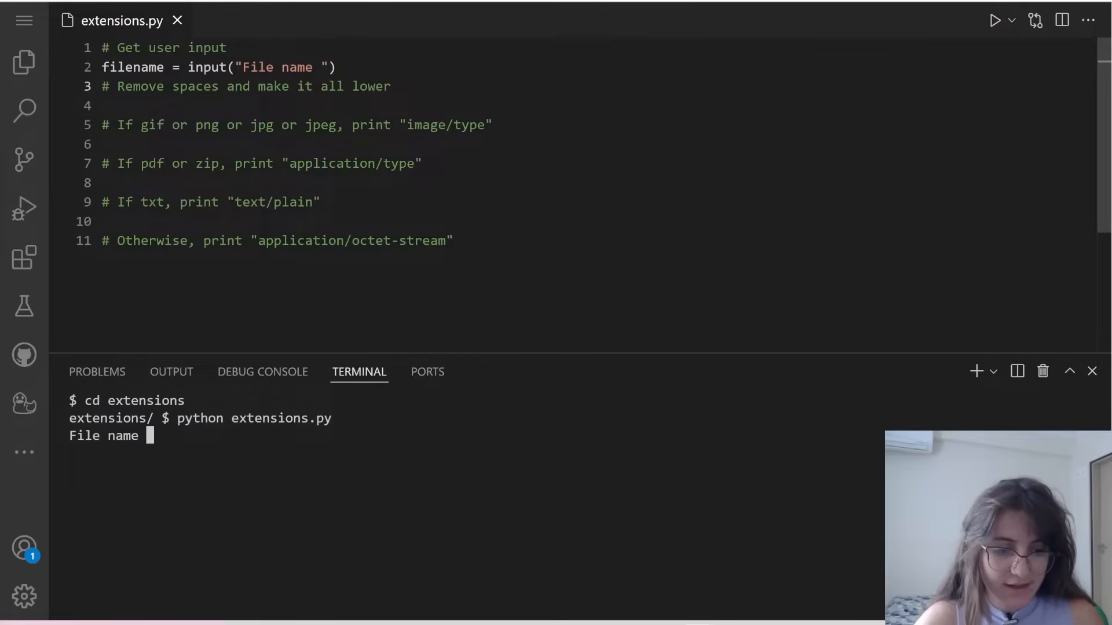
text(:)
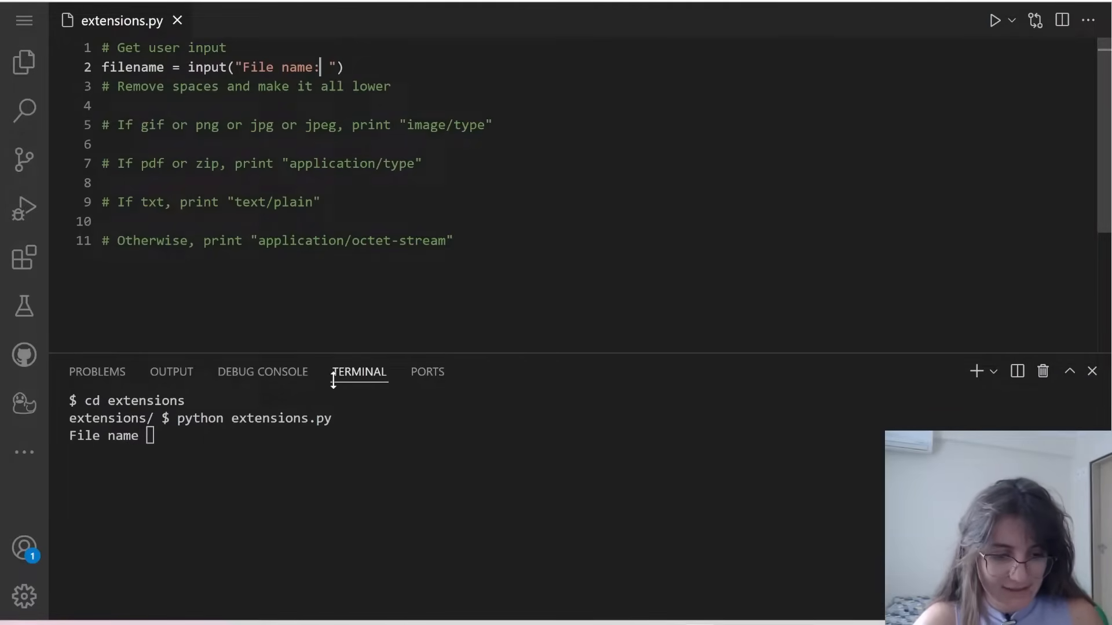
key(ctrl+c)
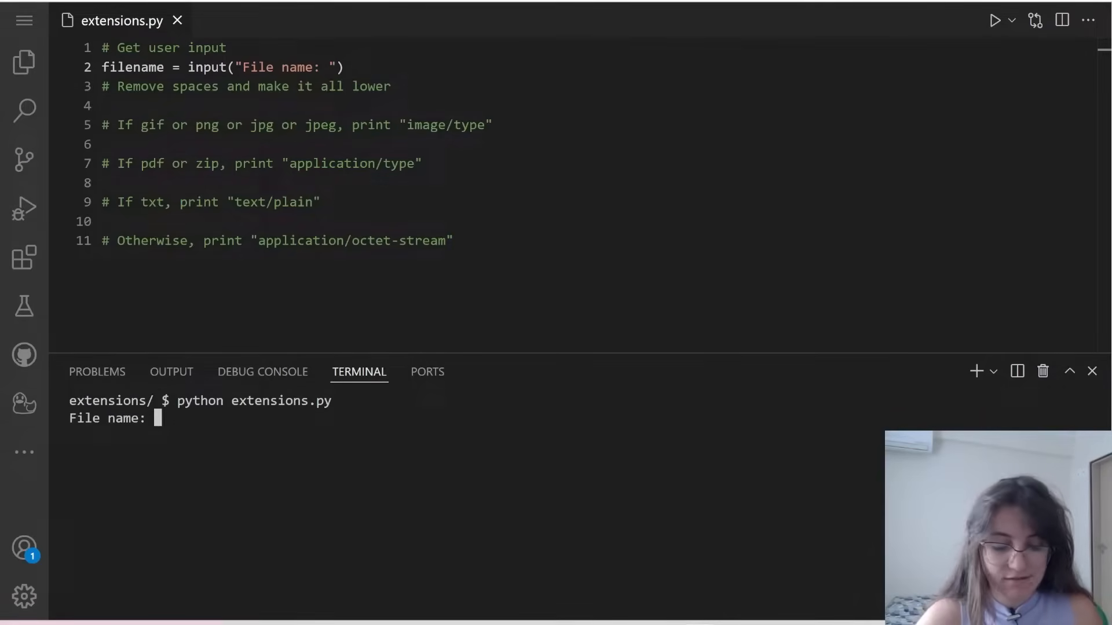
text(cat.)
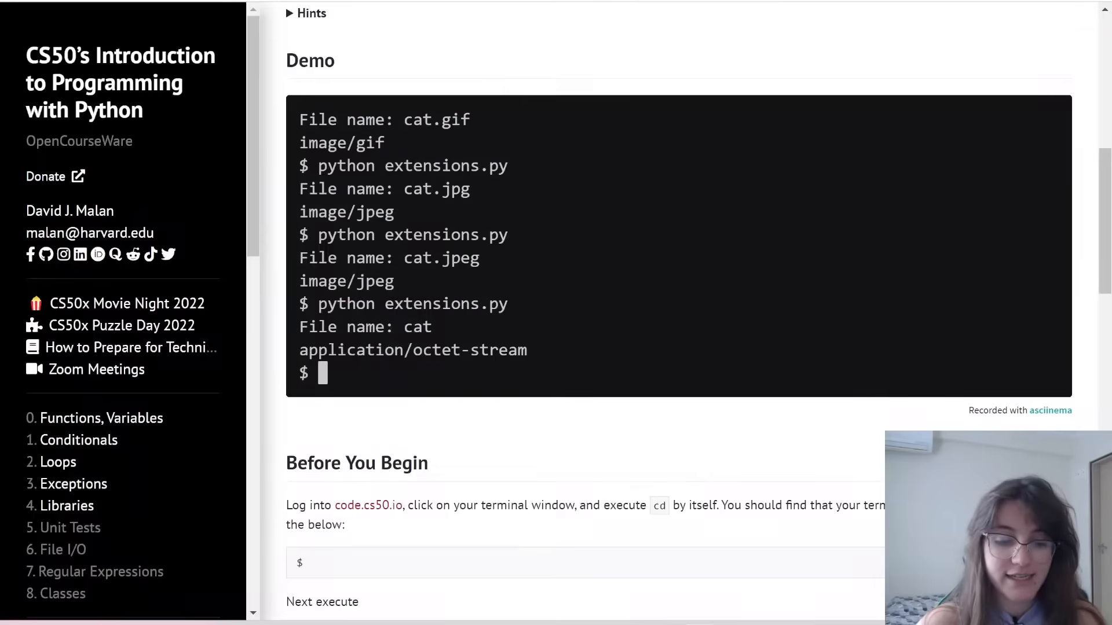
Browse MDN's common MIME types table past .gif, .jpeg, .png, .pdf and .svg entries
scroll(up, 3)
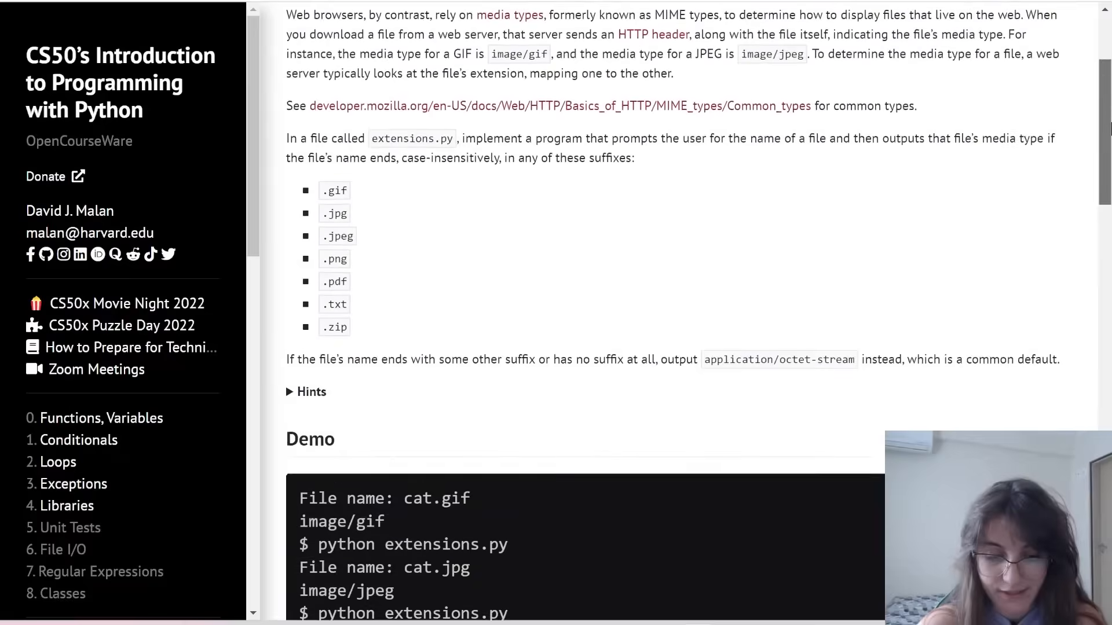
scroll(up, 3)
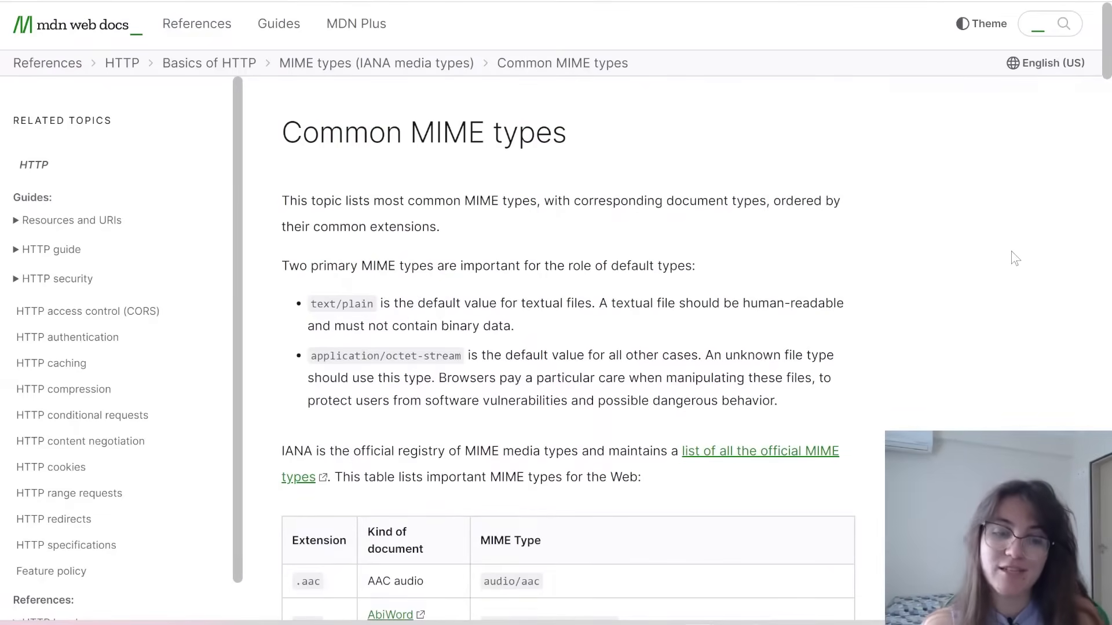
scroll(down, 3)
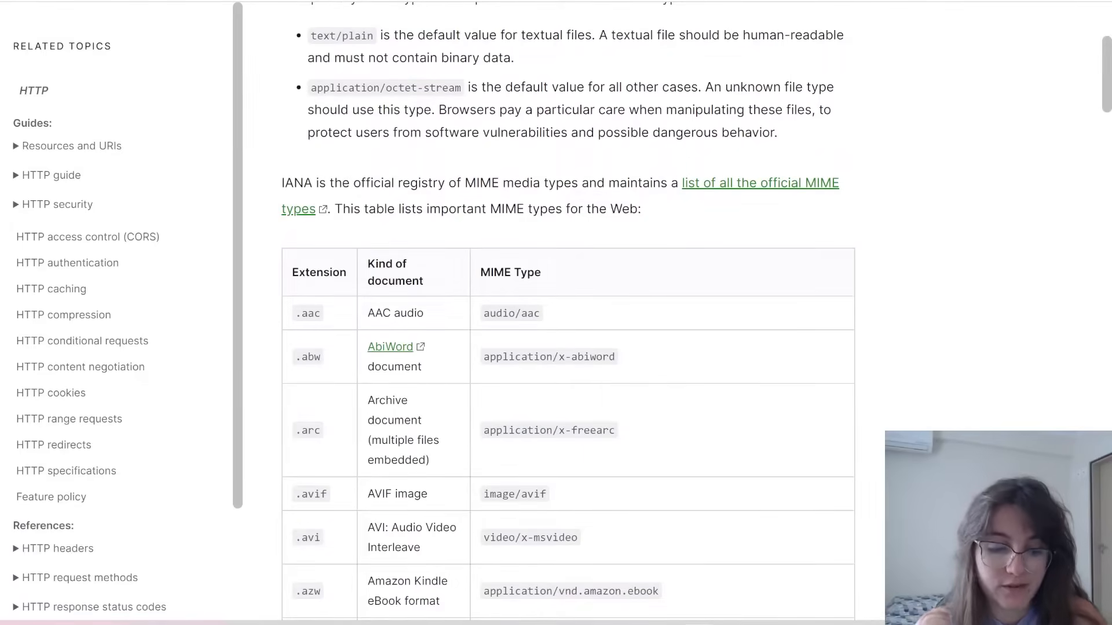
scroll(up, 3)
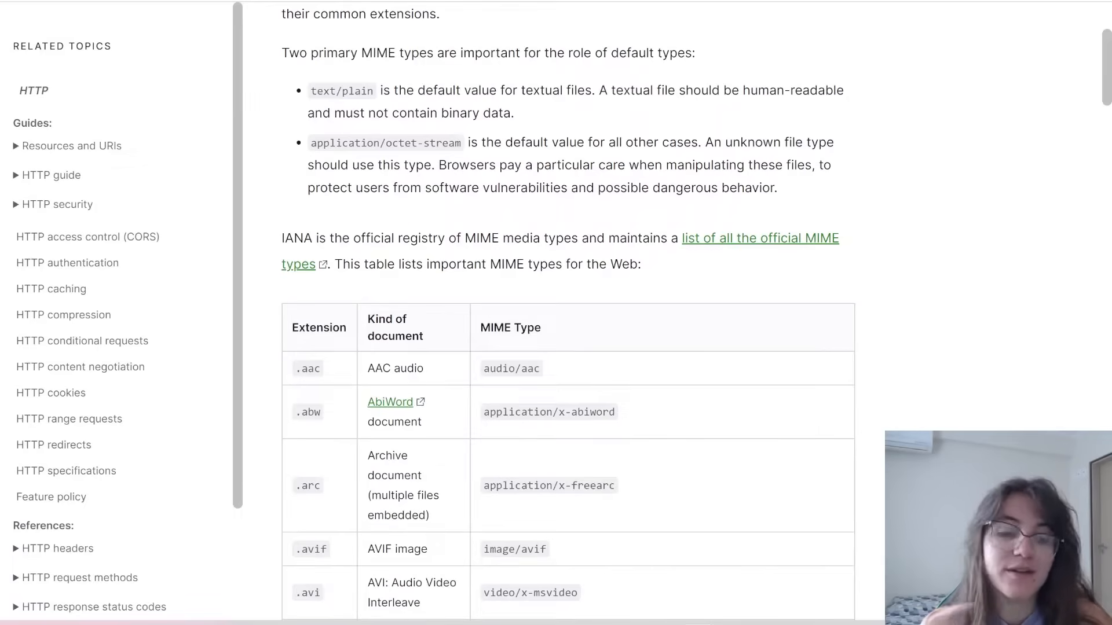
scroll(down, 3)
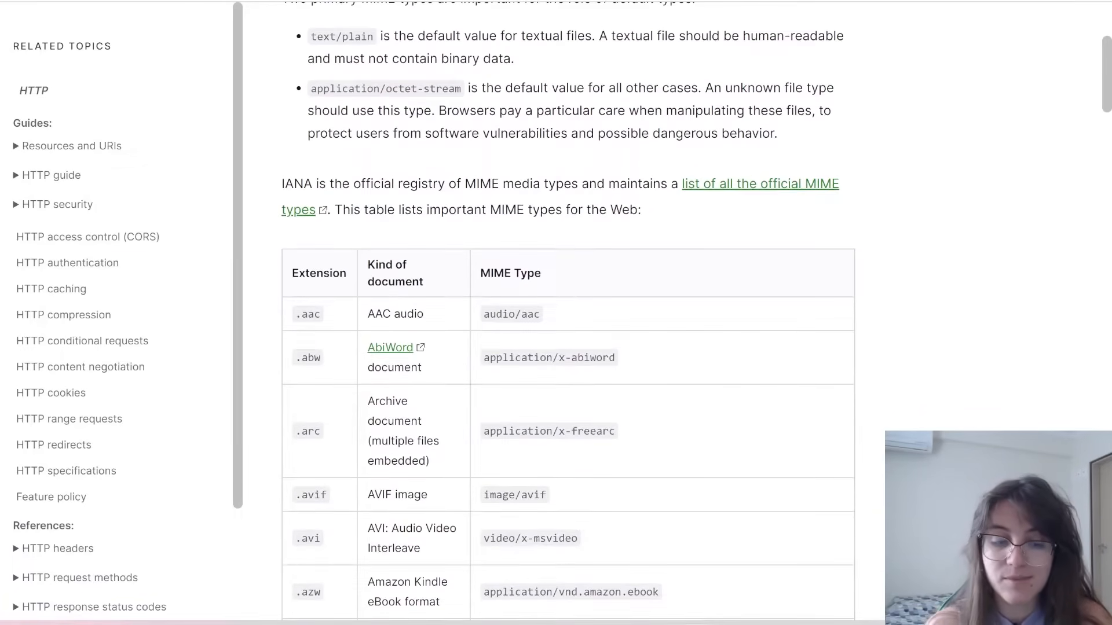
scroll(down, 3)
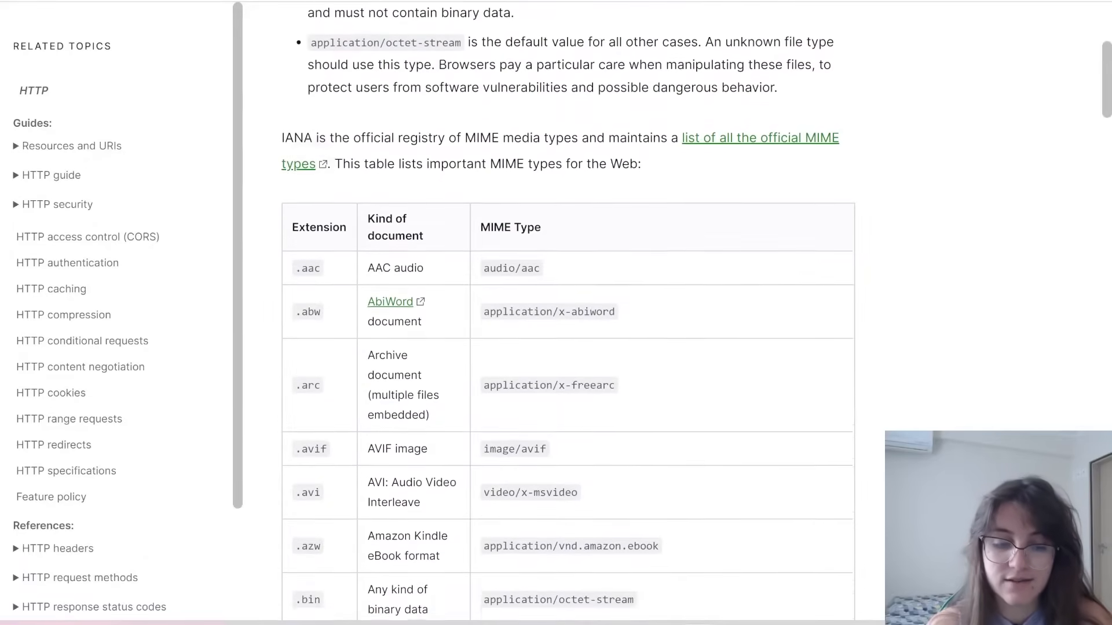
scroll(down, 3)
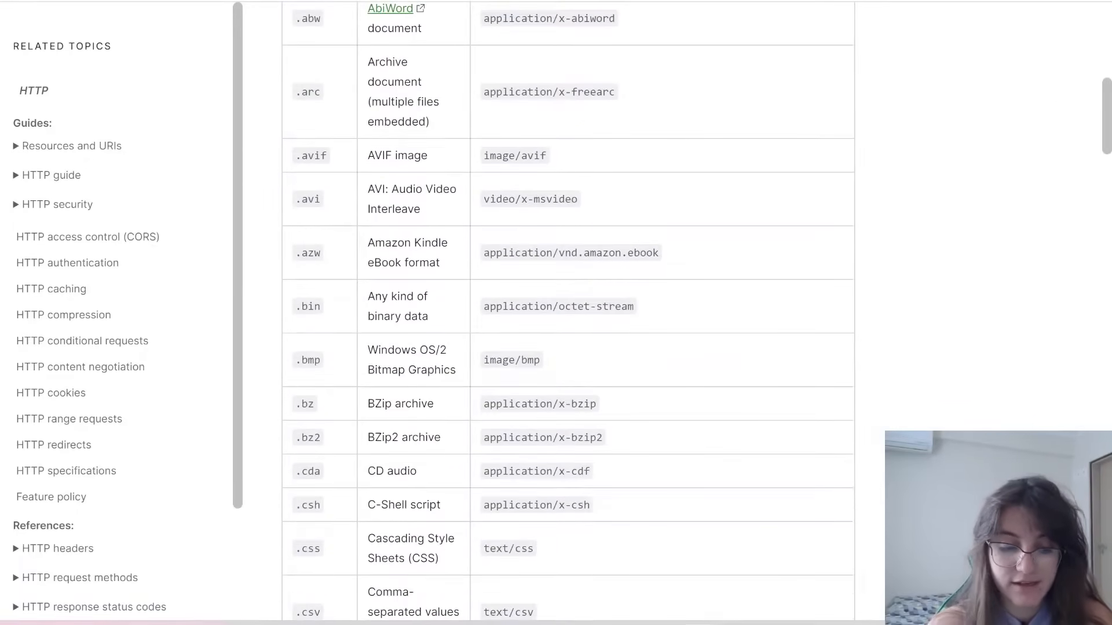
scroll(down, 3)
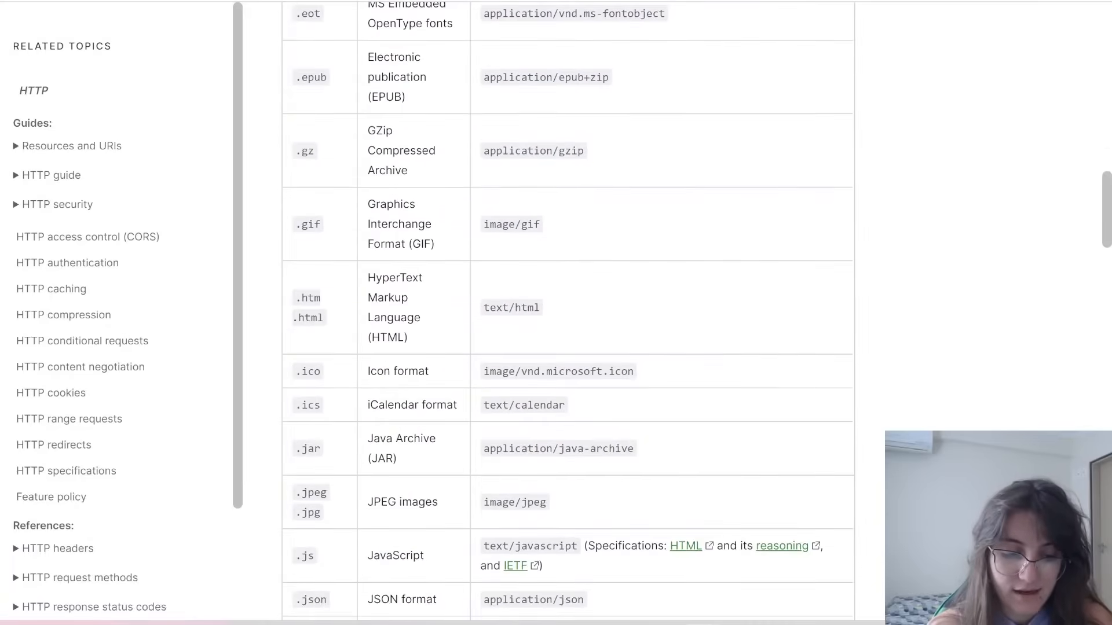
scroll(down, 3)
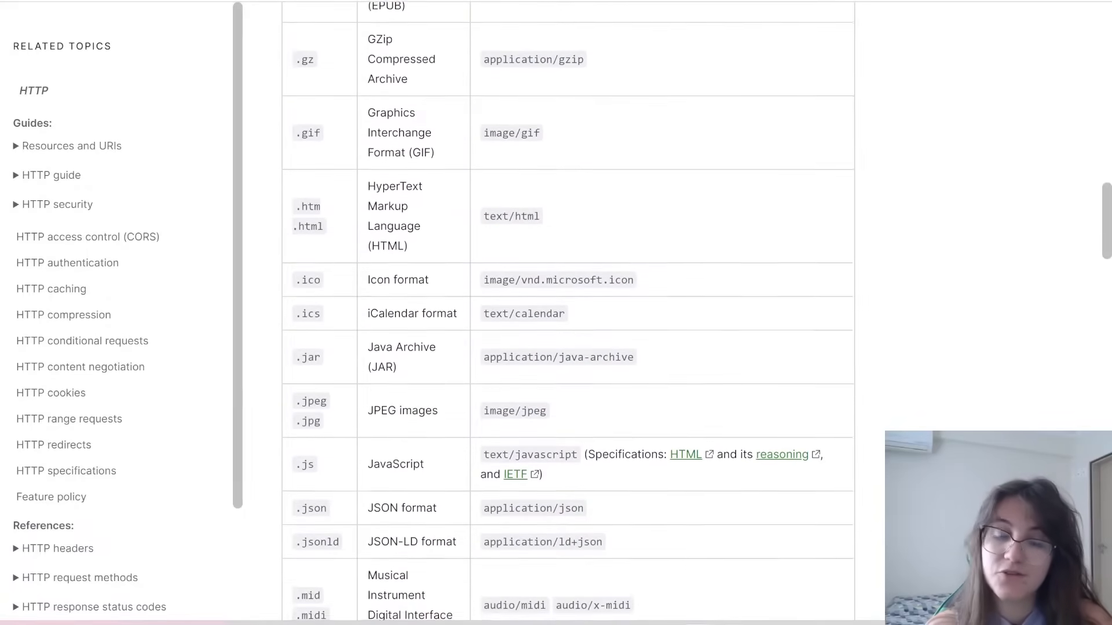
scroll(down, 3)
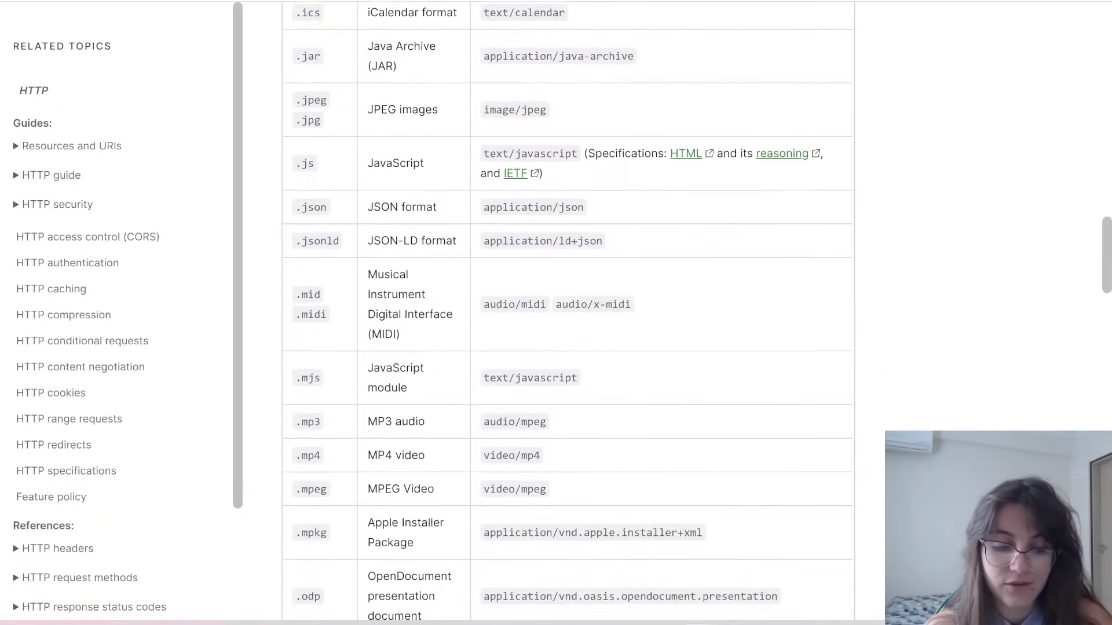
scroll(down, 3)
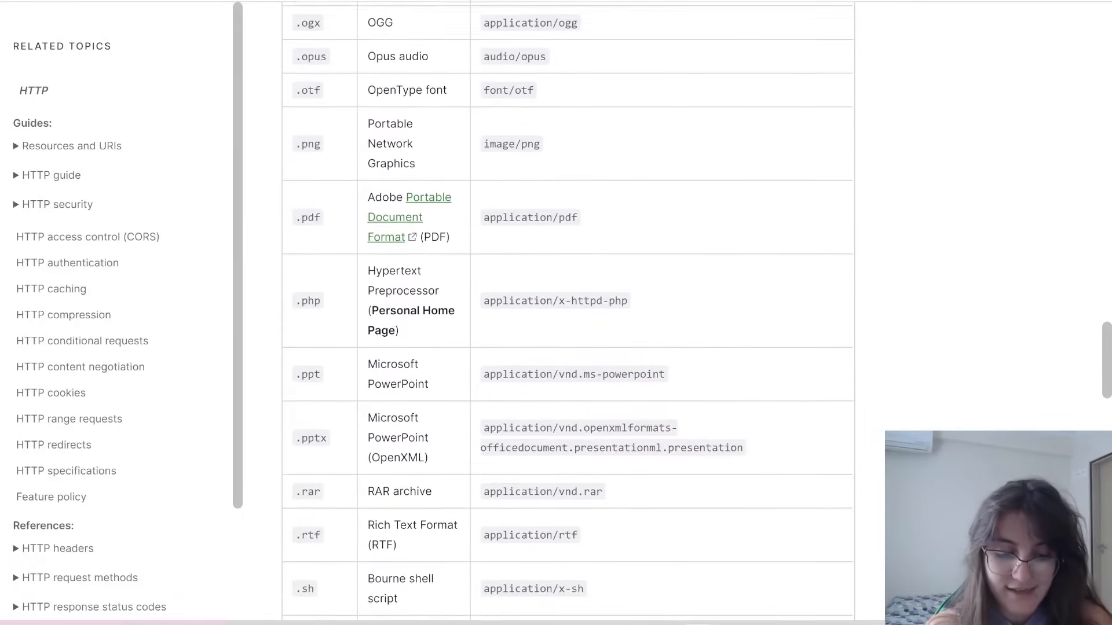
scroll(down, 3)
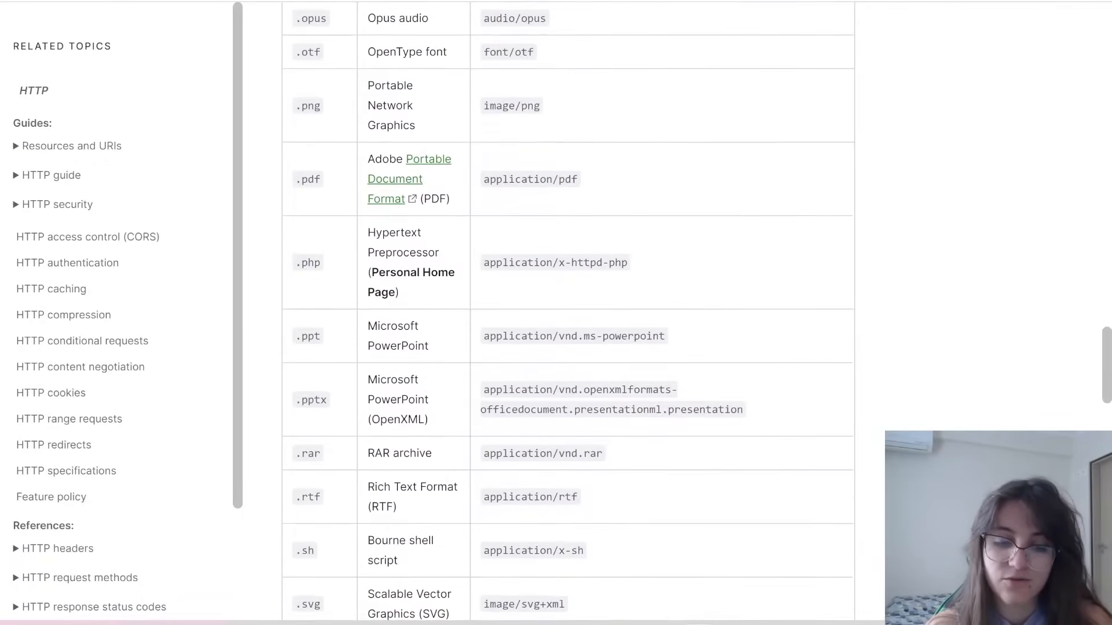
scroll(up, 3)
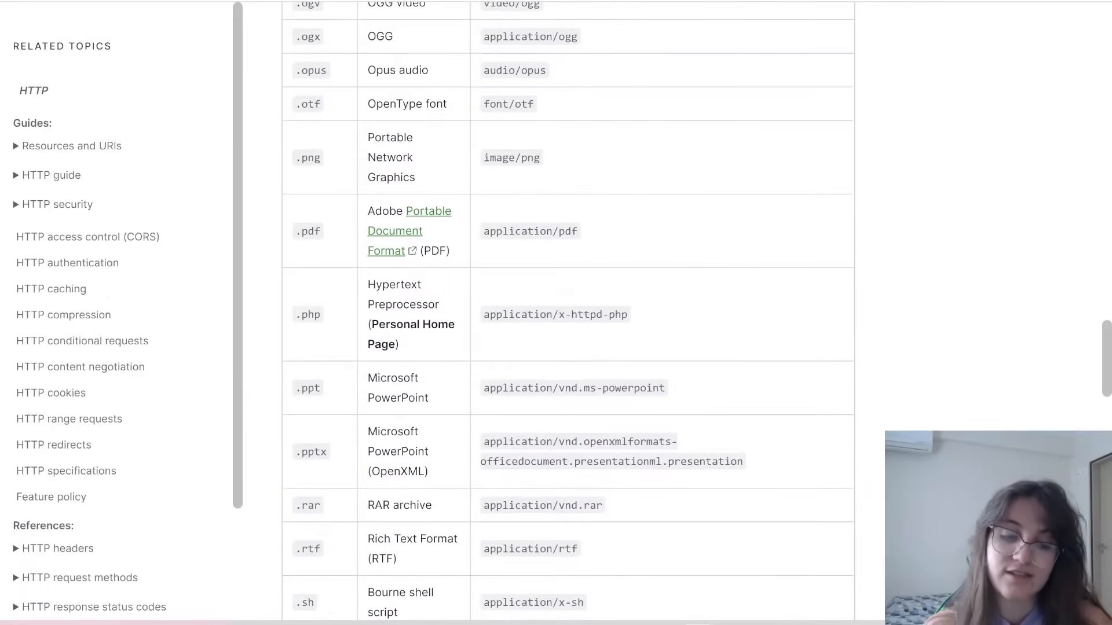
scroll(down, 3)
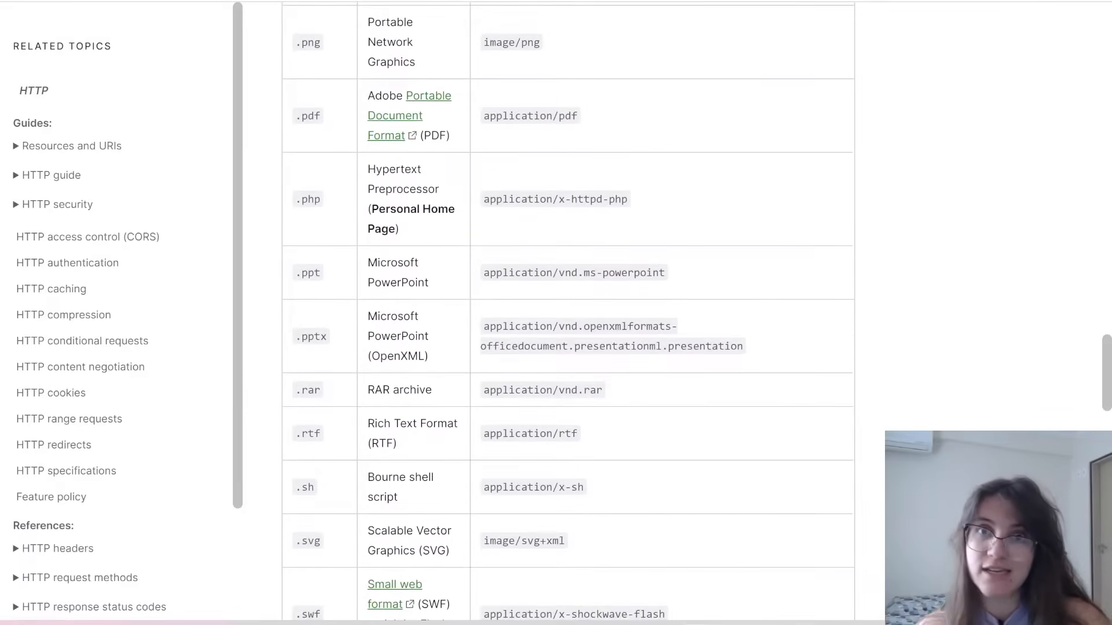
mouse_move(650, 151)
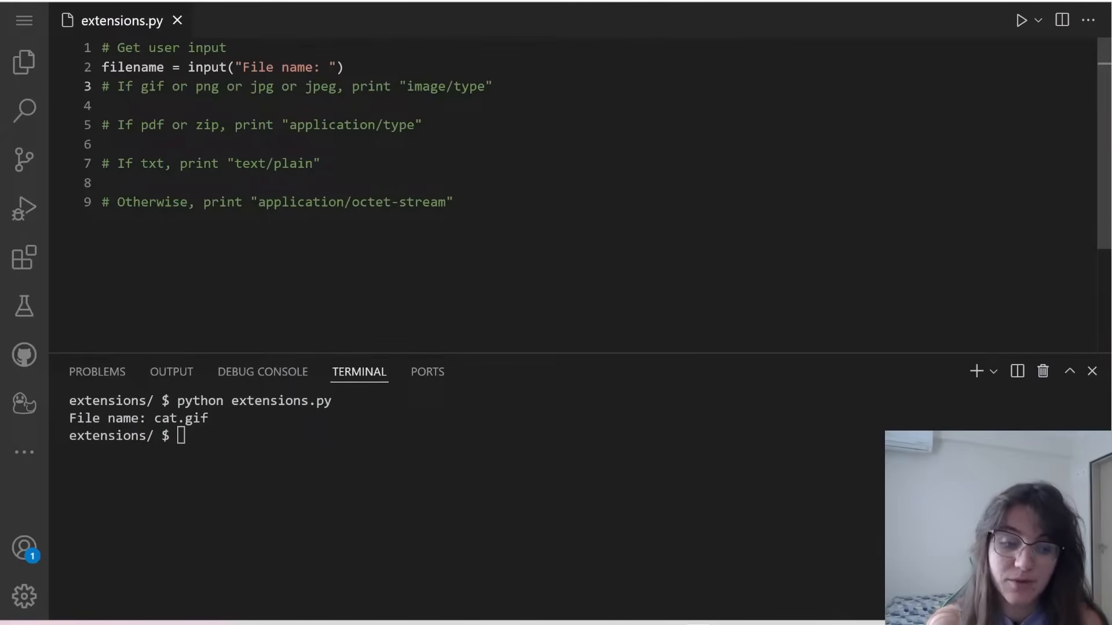
Return to extensions.py in VS Code with the caret at the end of line 3 after the image-type comment
click(489, 86)
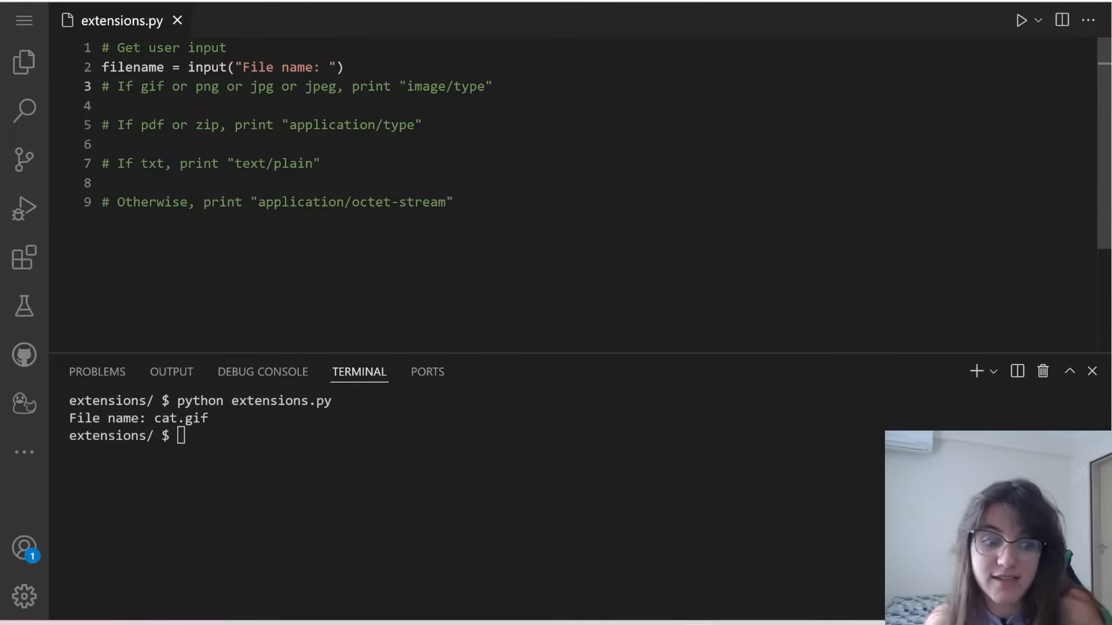
click(491, 86)
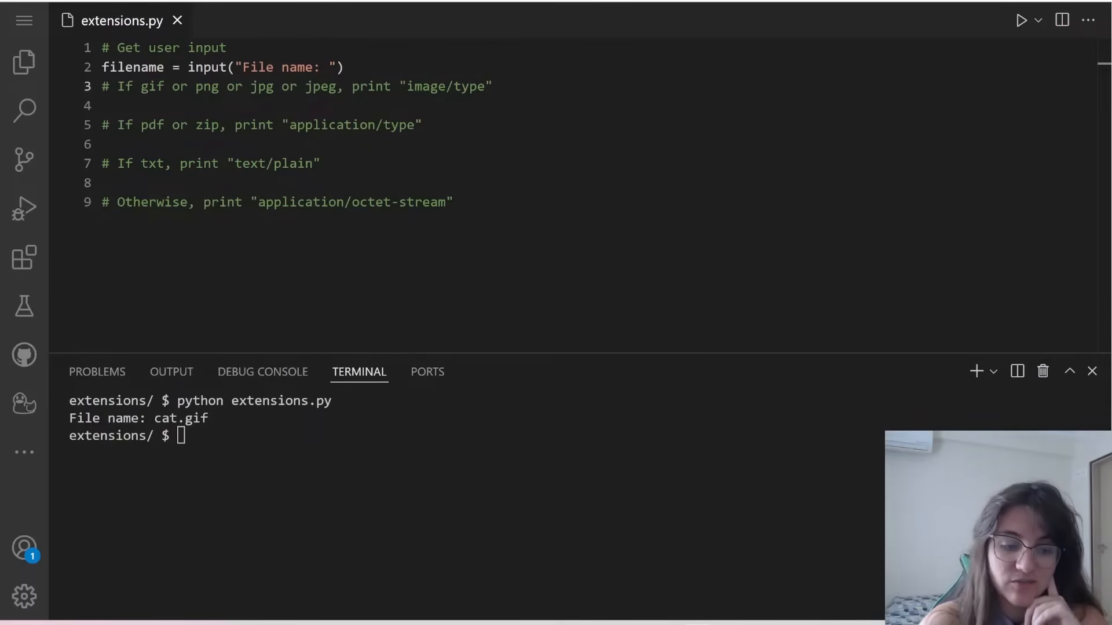
click(493, 86)
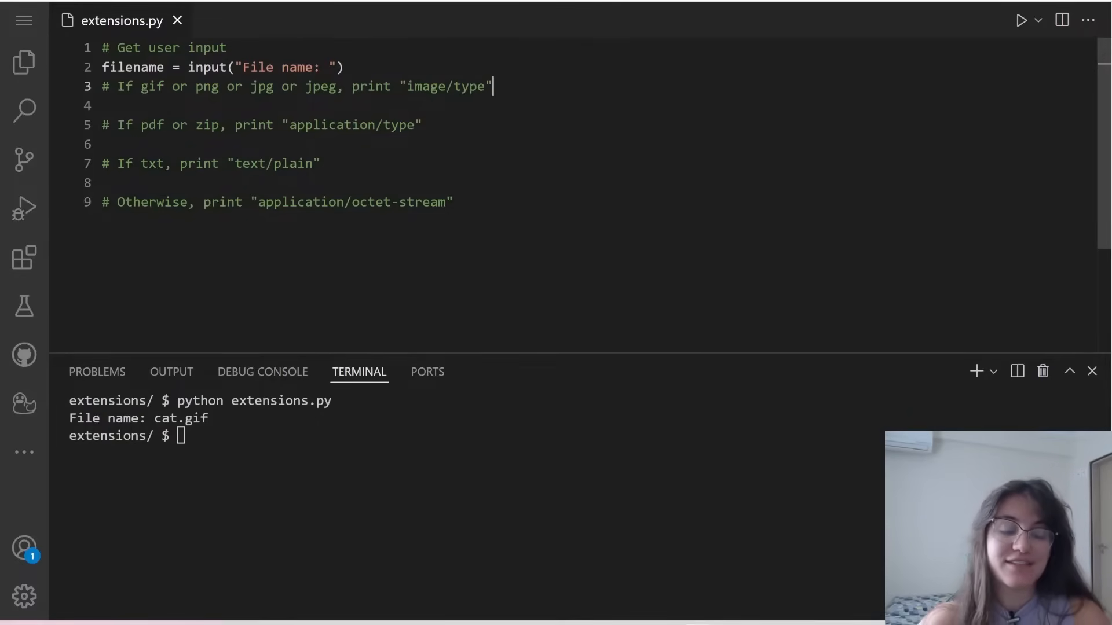